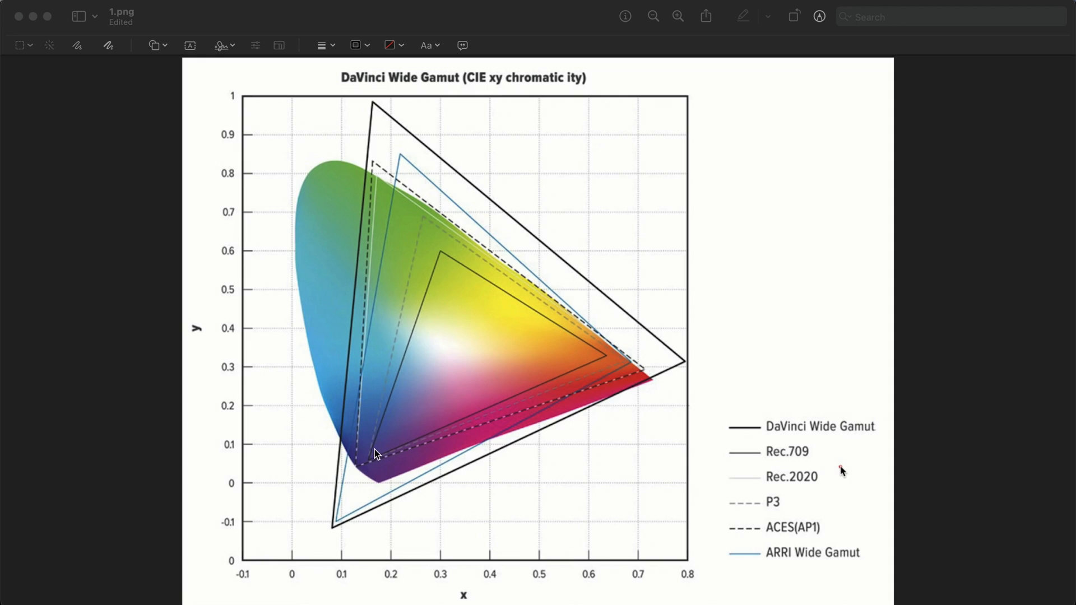
mouse_move(443, 255)
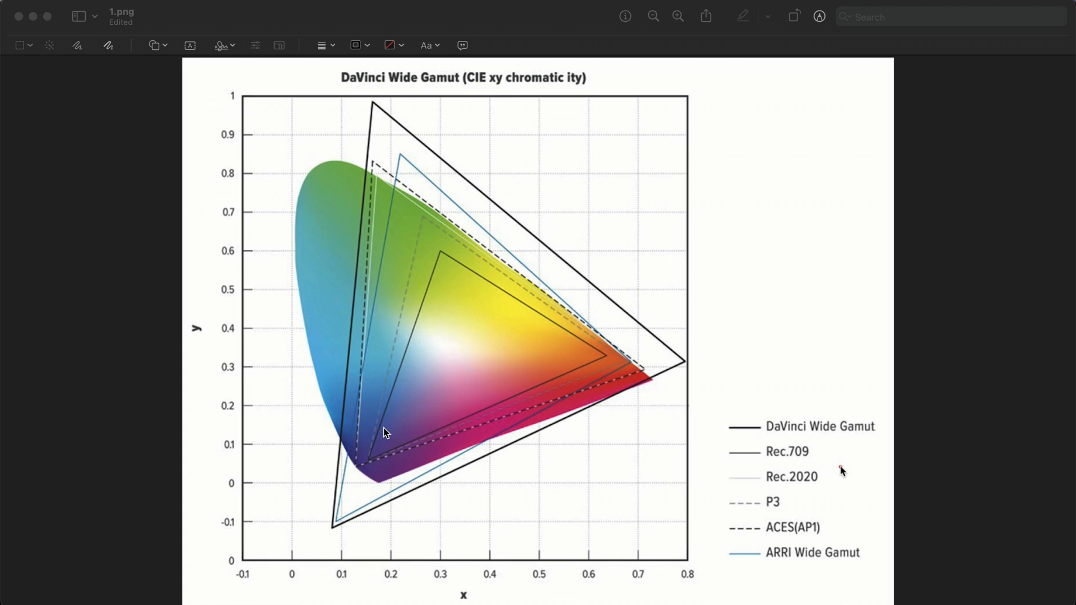
mouse_move(803, 433)
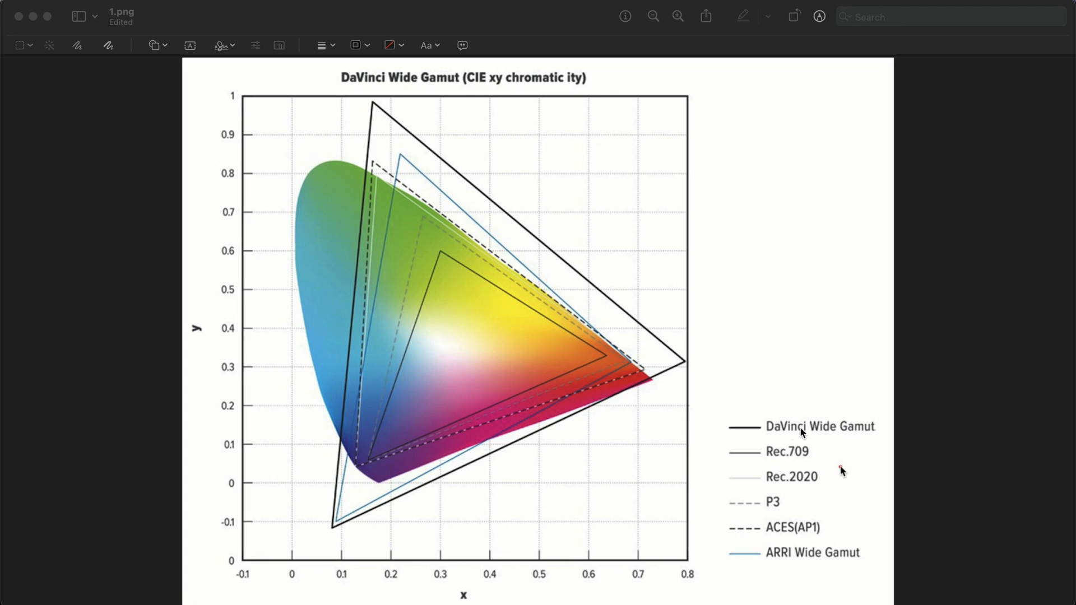
mouse_move(332, 519)
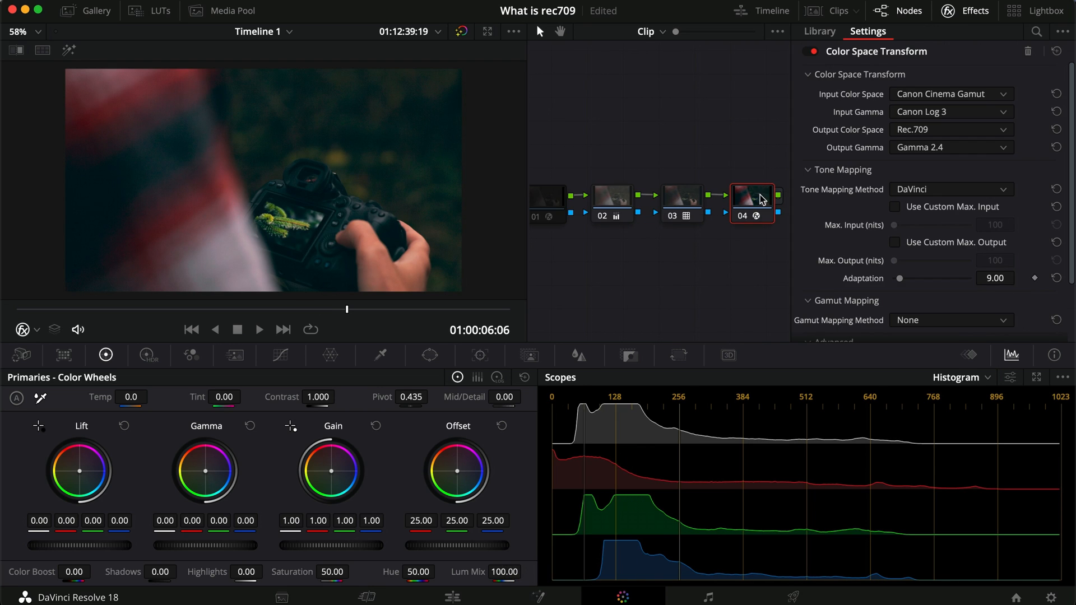
mouse_move(931, 118)
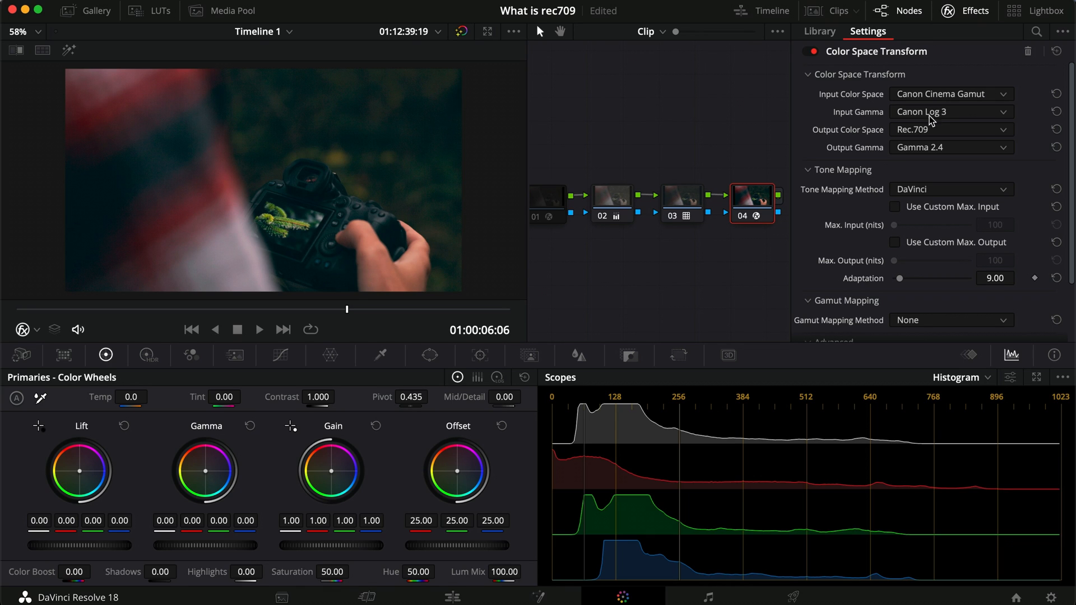
mouse_move(928, 139)
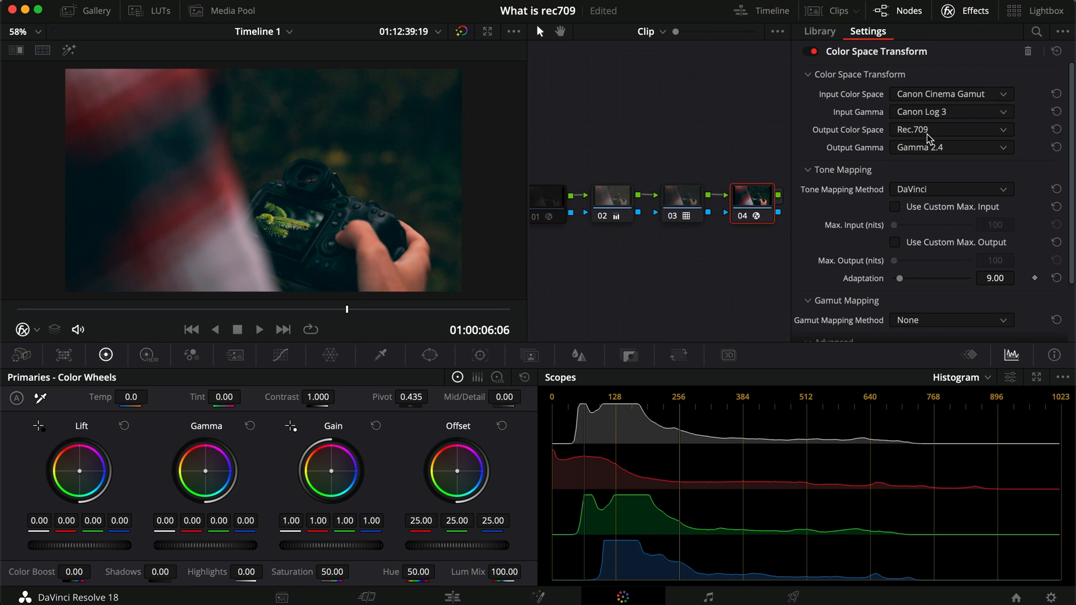
mouse_move(954, 136)
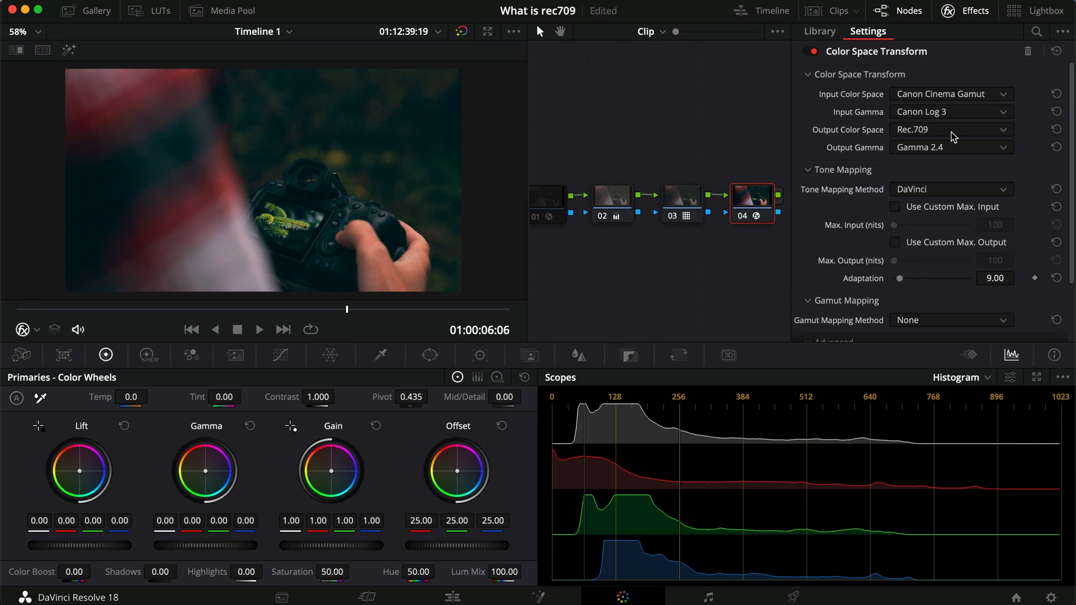
mouse_move(929, 167)
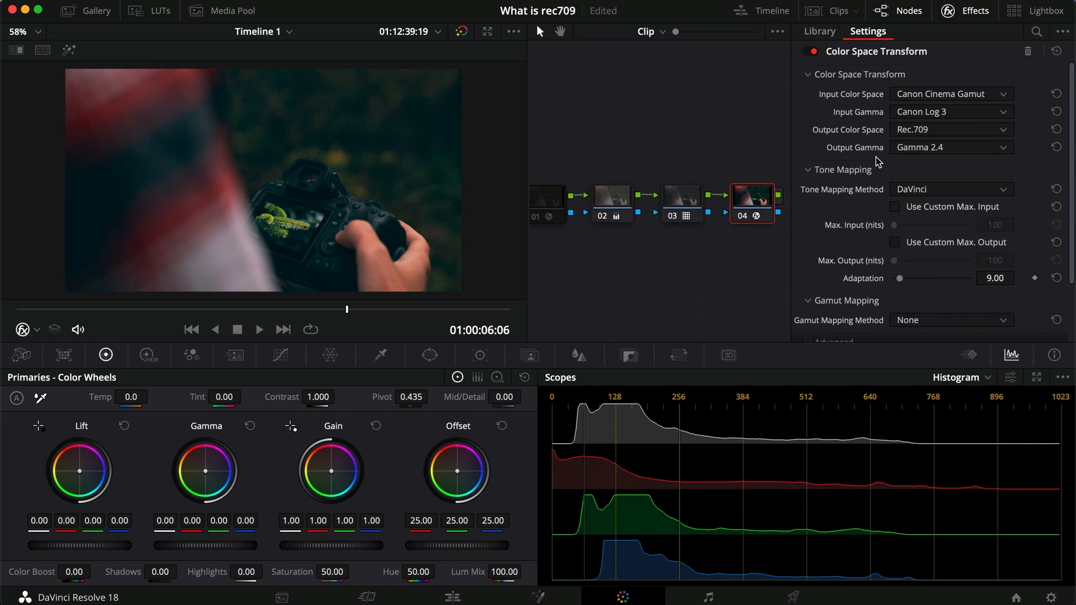
mouse_move(548, 157)
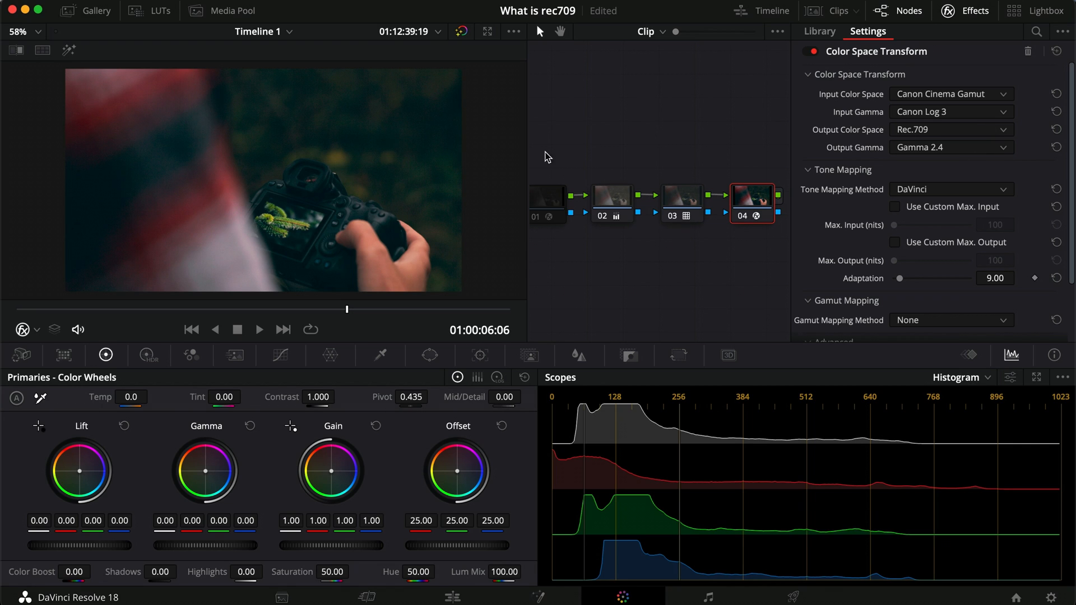
mouse_move(857, 177)
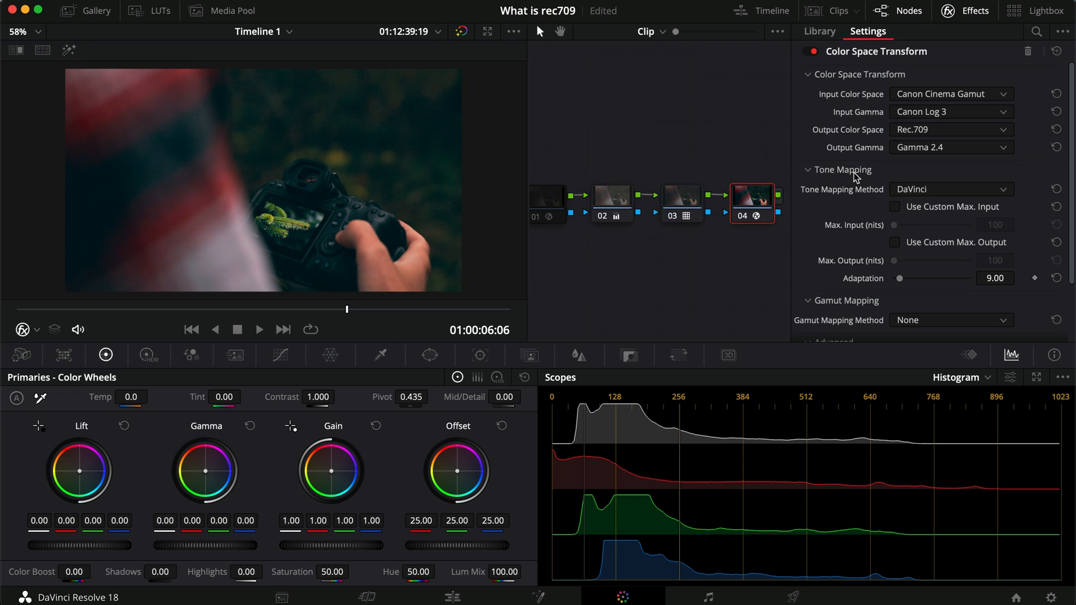
mouse_move(796, 149)
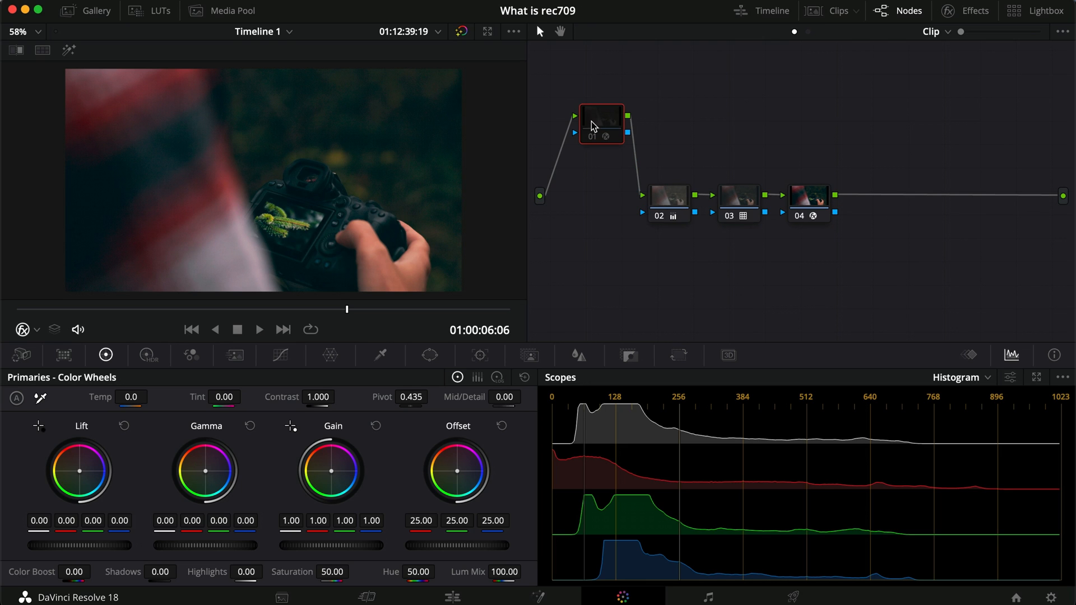
- Set node 01's Color Space Transform output to DaVinci Wide Gamut with DaVinci Intermediate gamma
click(972, 10)
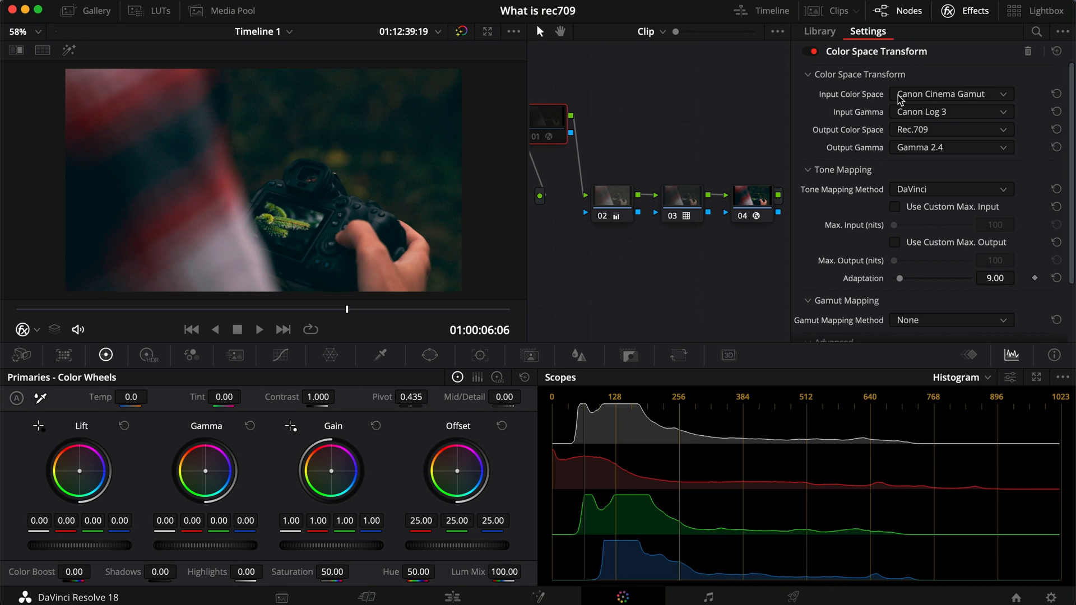
mouse_move(904, 123)
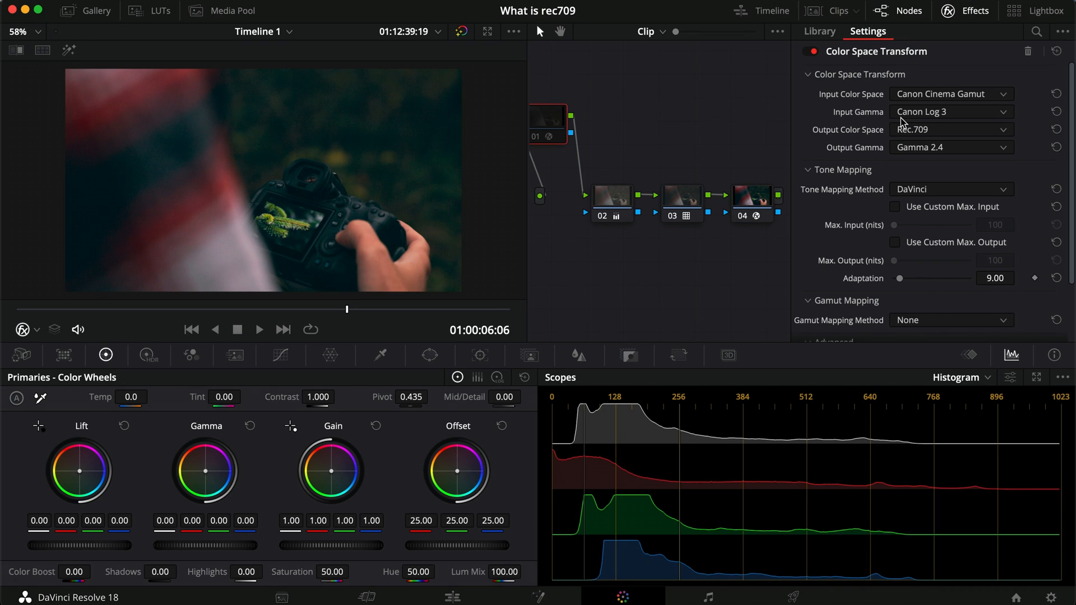
mouse_move(582, 150)
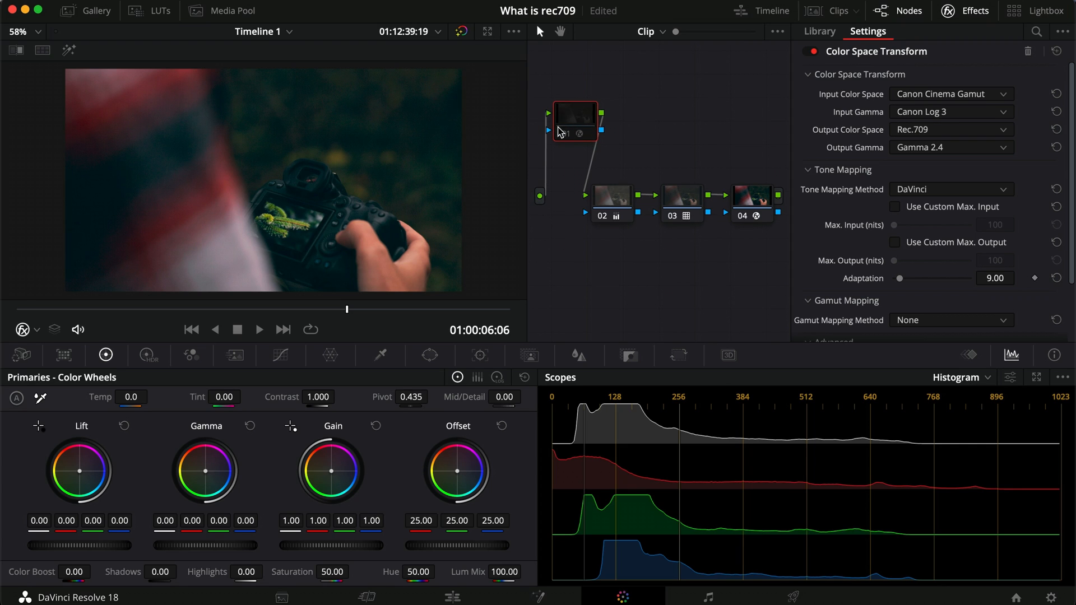
click(950, 130)
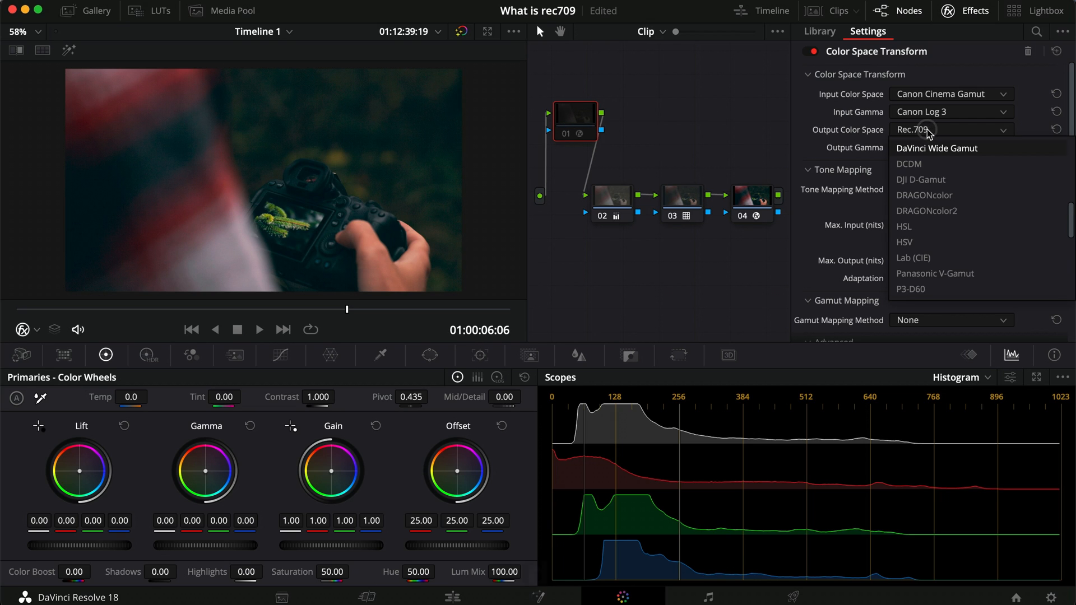
click(937, 148)
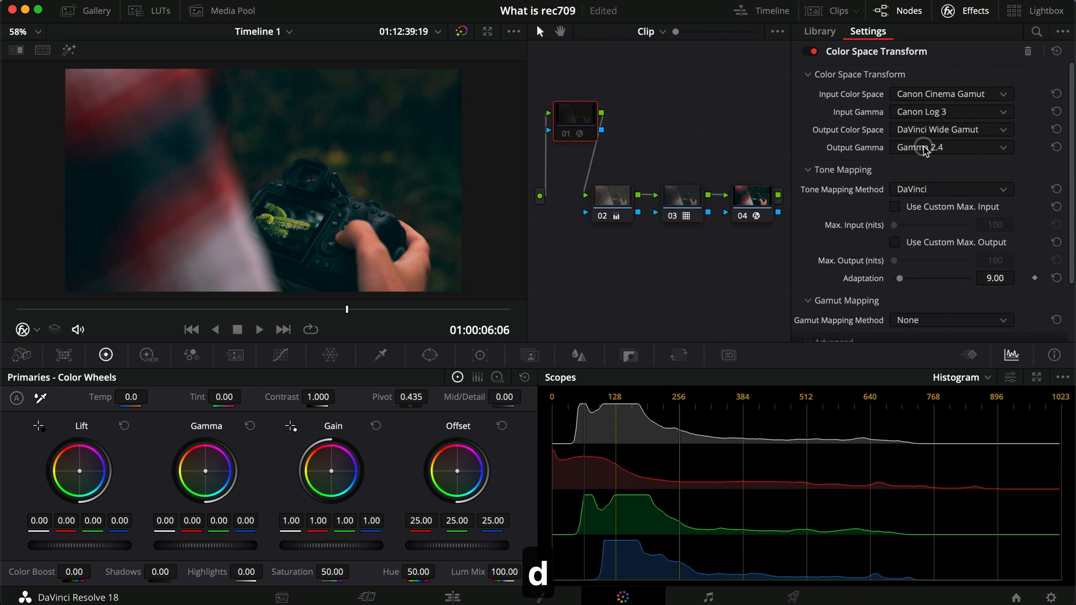
click(950, 146)
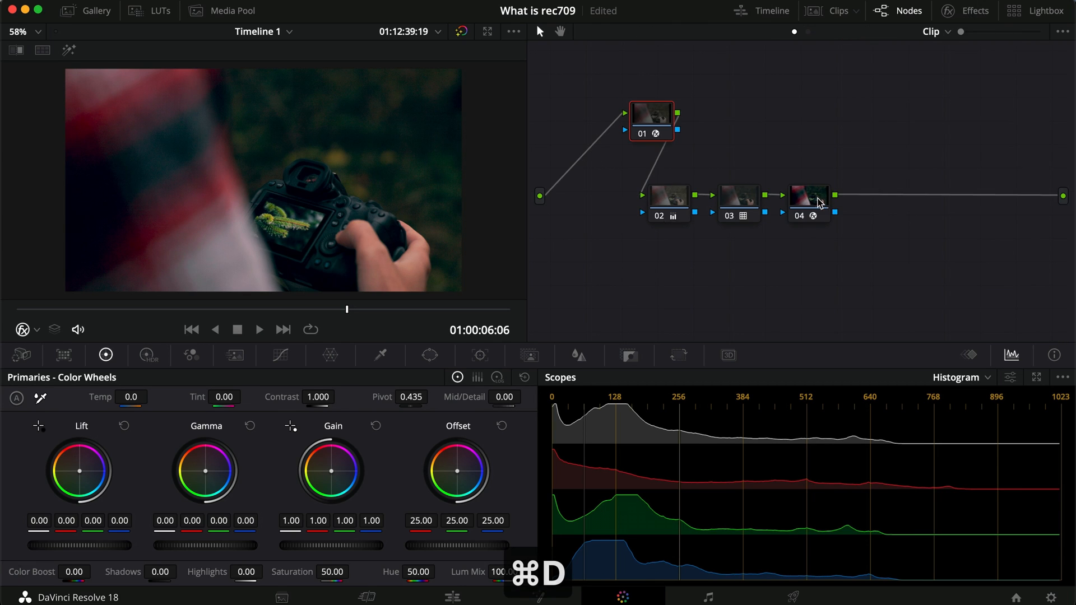
- Set node 04's Color Space Transform input to DaVinci Wide Gamut with DaVinci Intermediate gamma
click(808, 204)
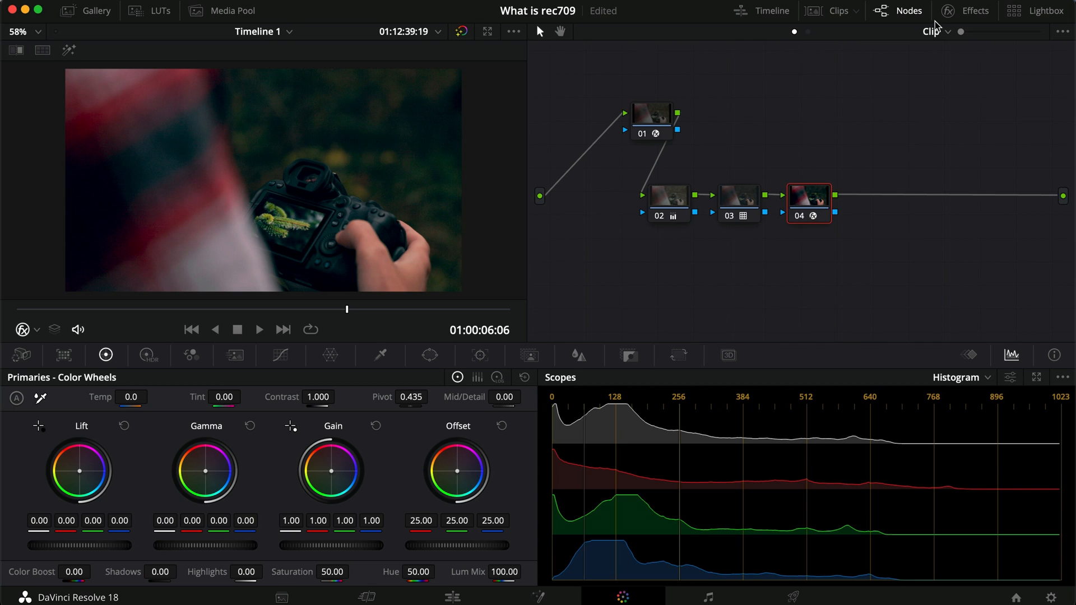
click(964, 10)
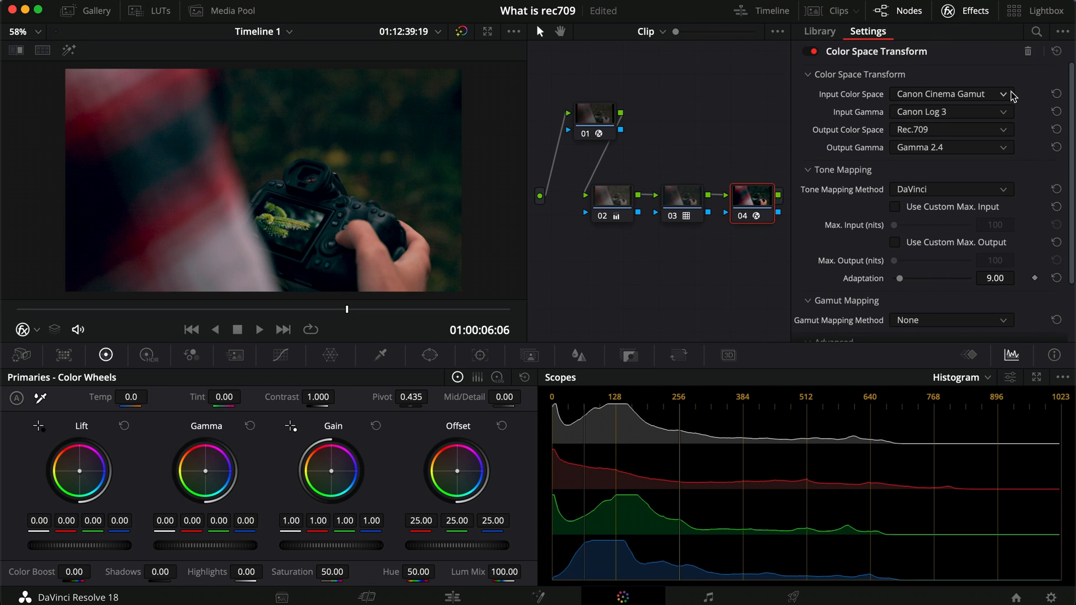
click(594, 113)
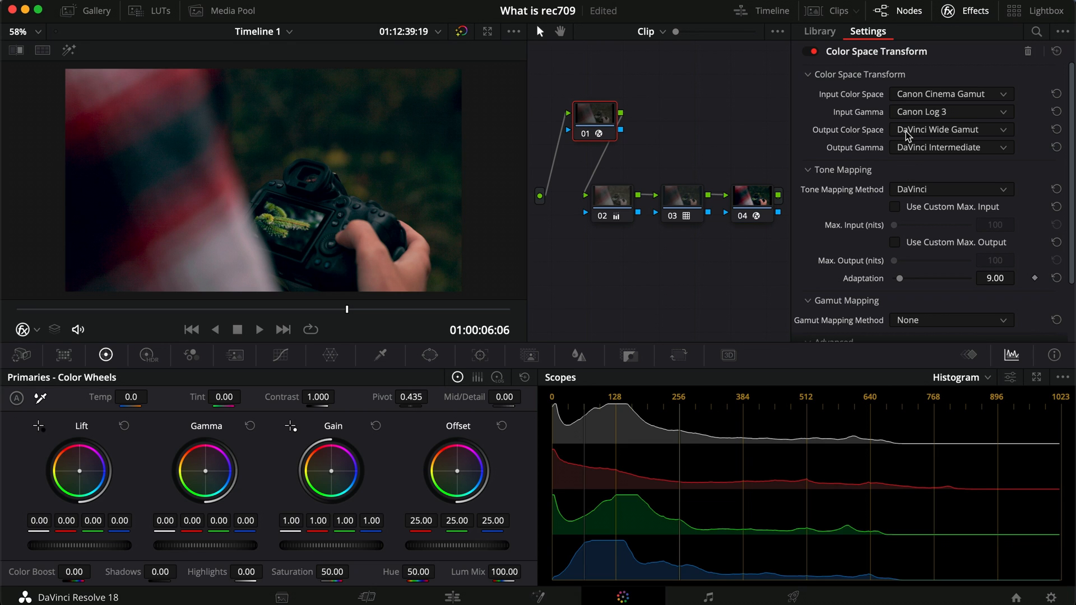
mouse_move(898, 177)
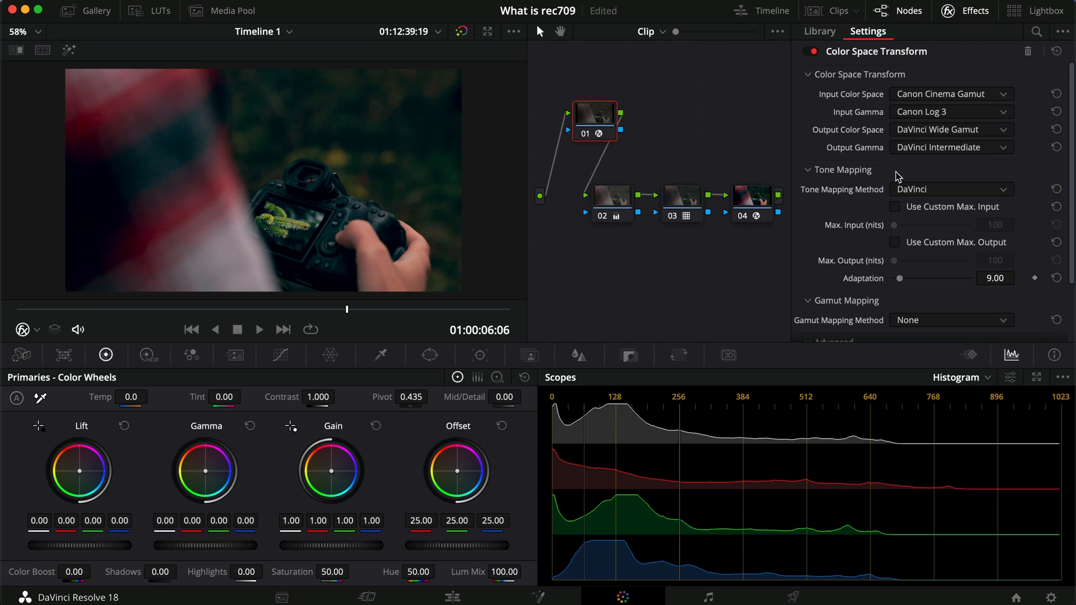
click(950, 94)
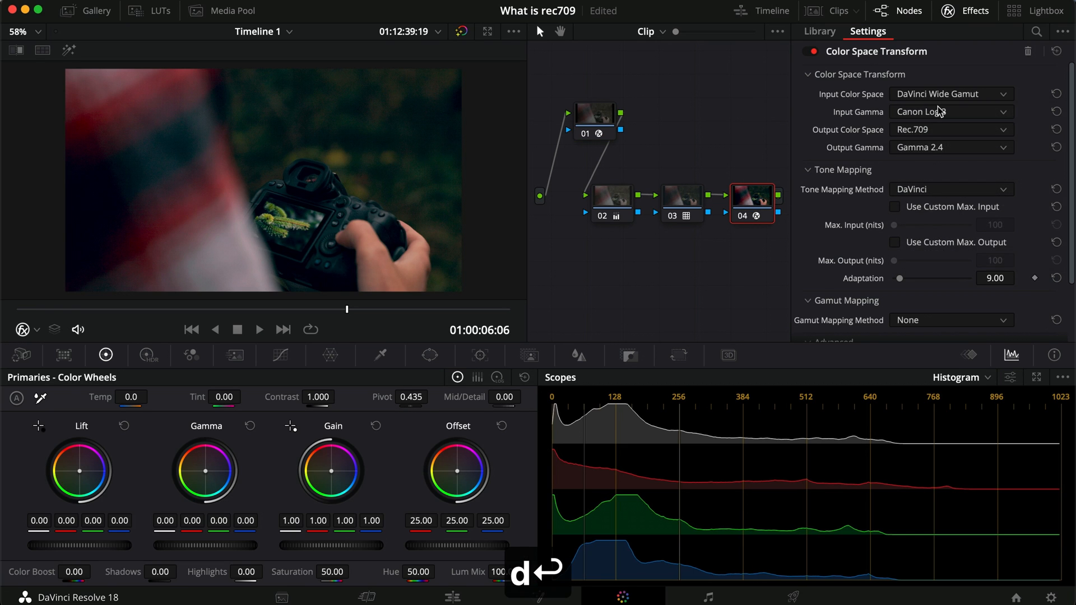
click(950, 111)
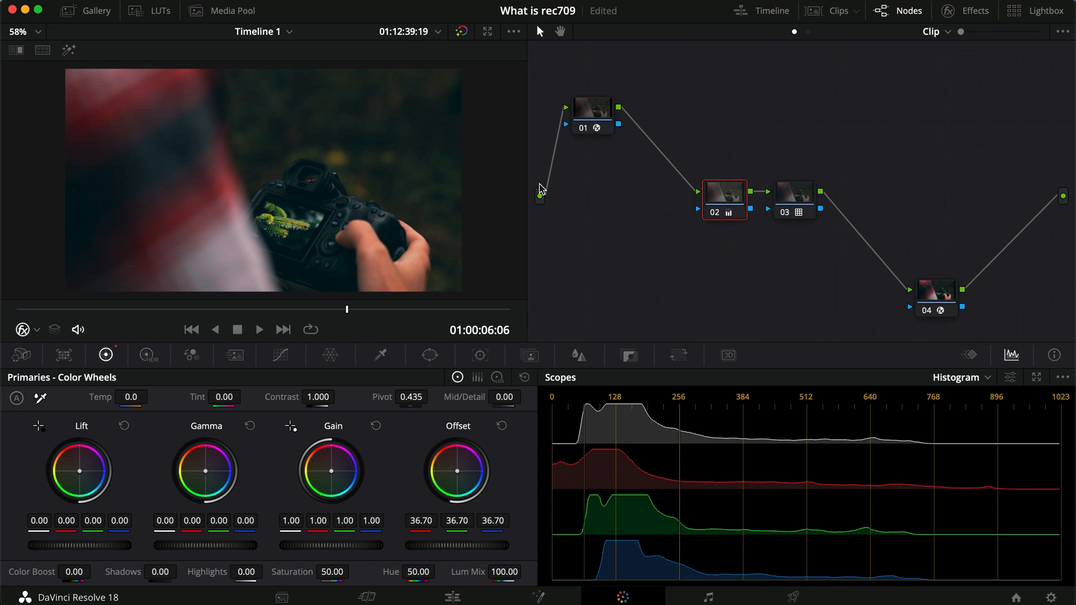
mouse_move(556, 117)
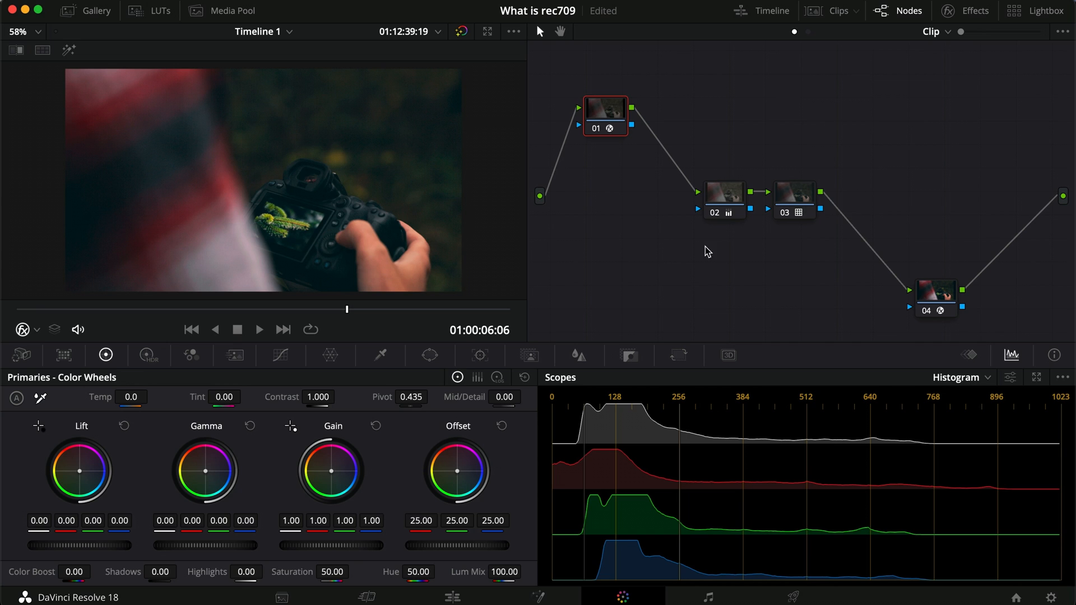
- Check node 04's Rec.709 Gamma 2.4 output conversion, then select the LUT node 03
click(935, 296)
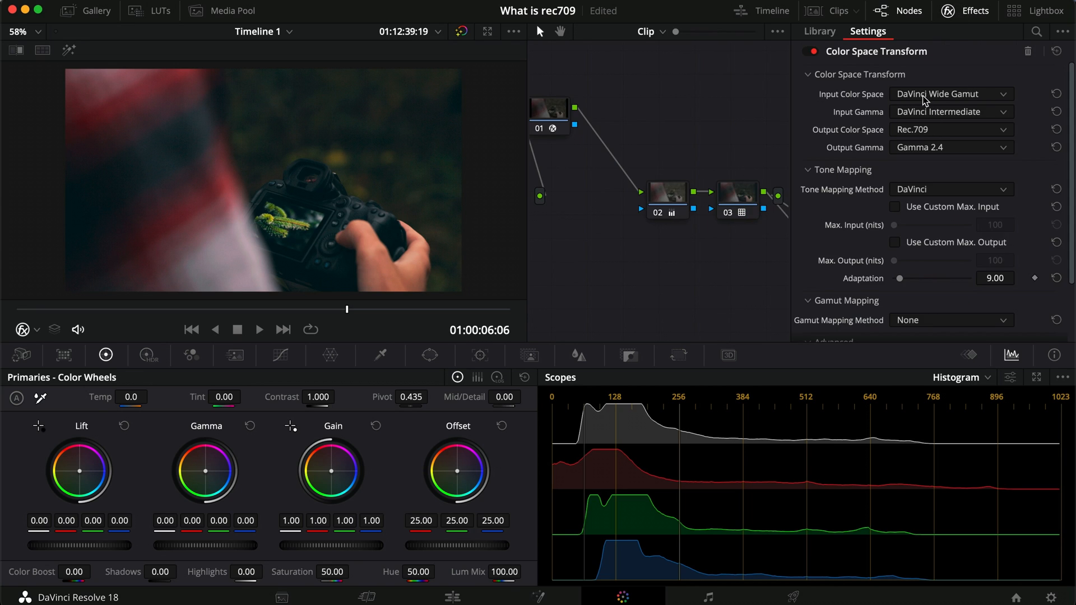
mouse_move(632, 259)
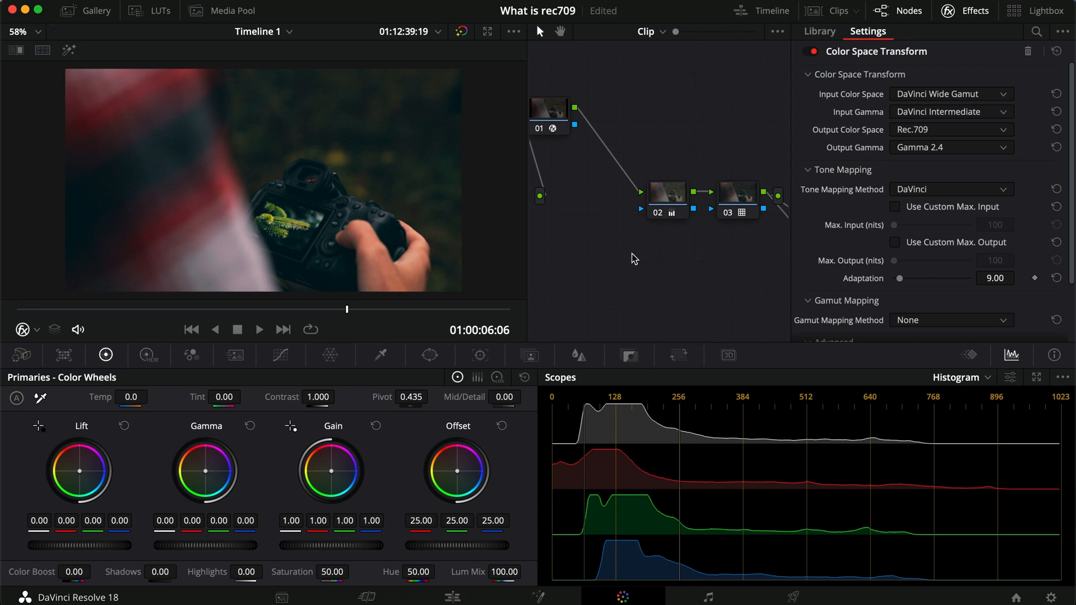
mouse_move(947, 134)
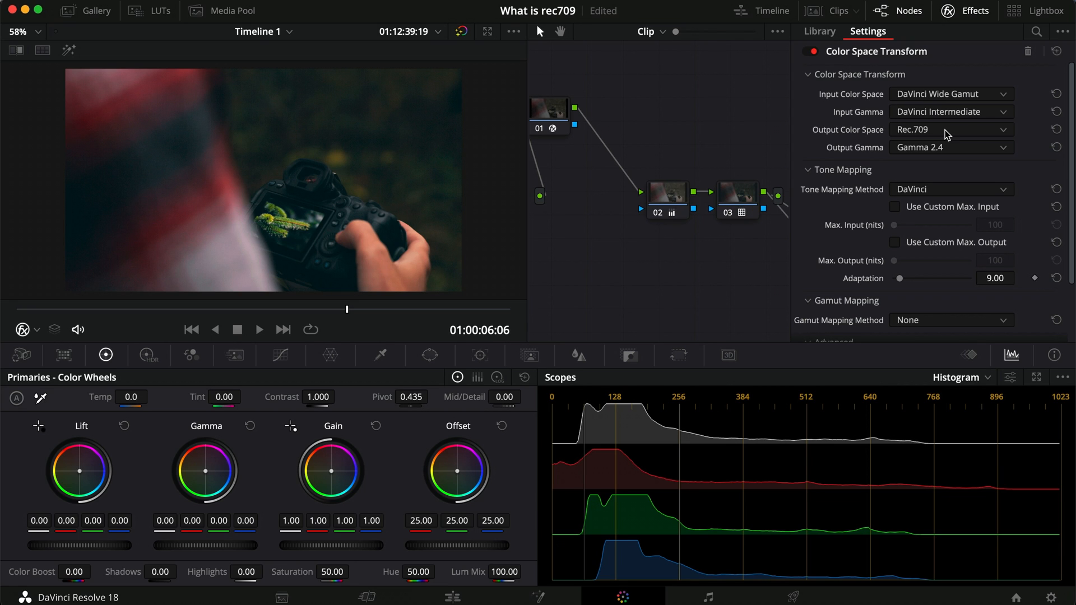
click(977, 11)
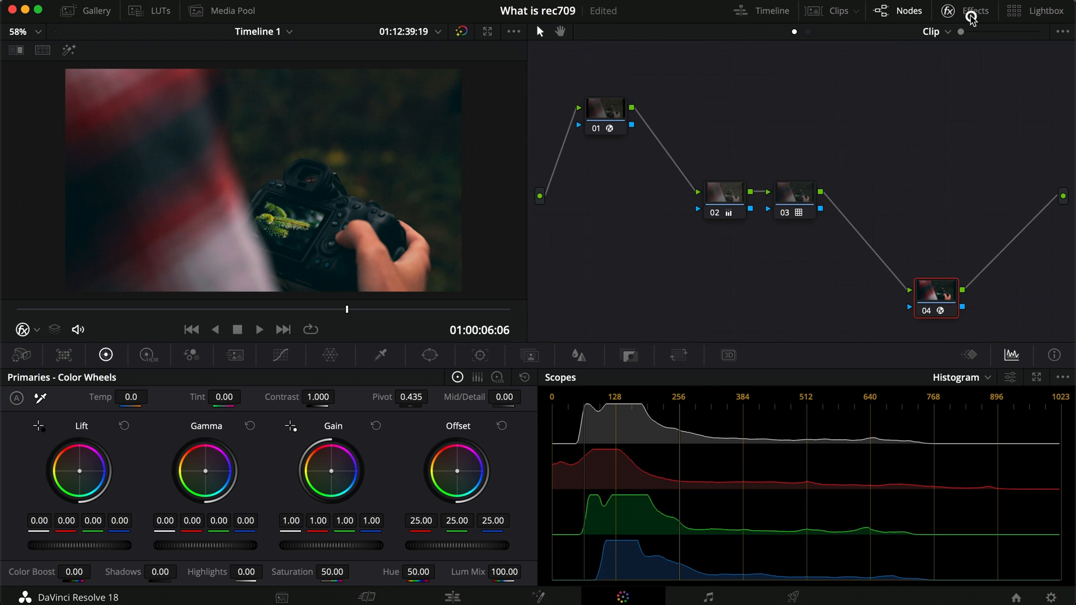
click(793, 199)
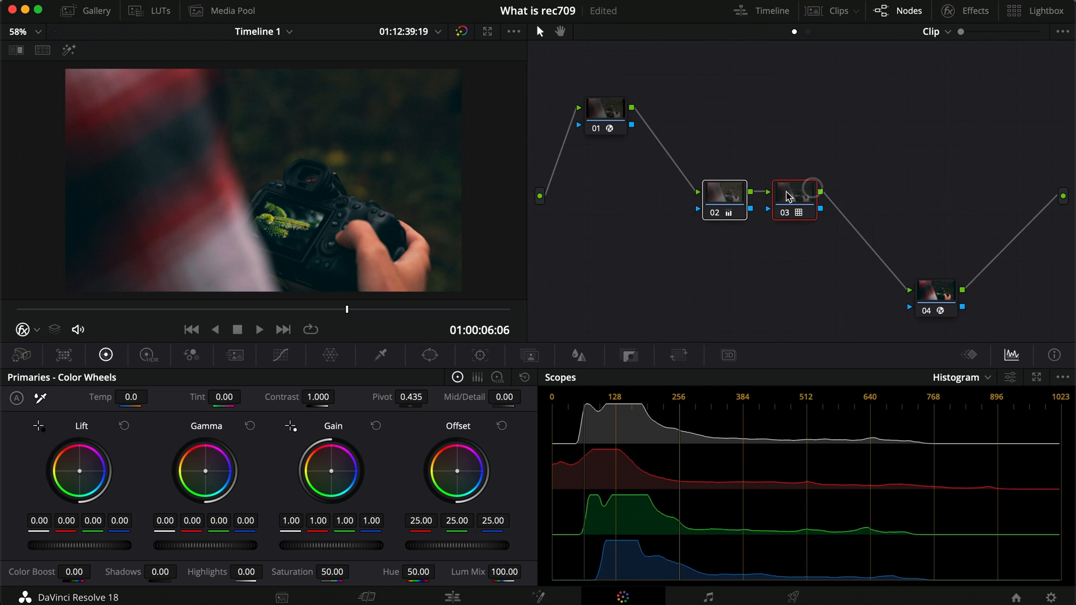
mouse_move(713, 239)
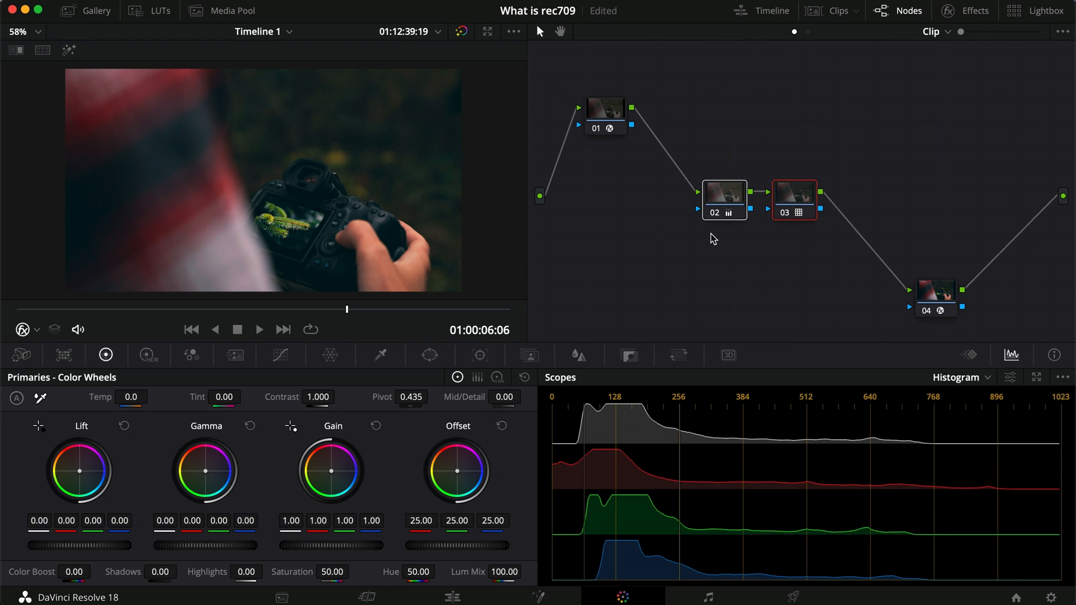
mouse_move(408, 249)
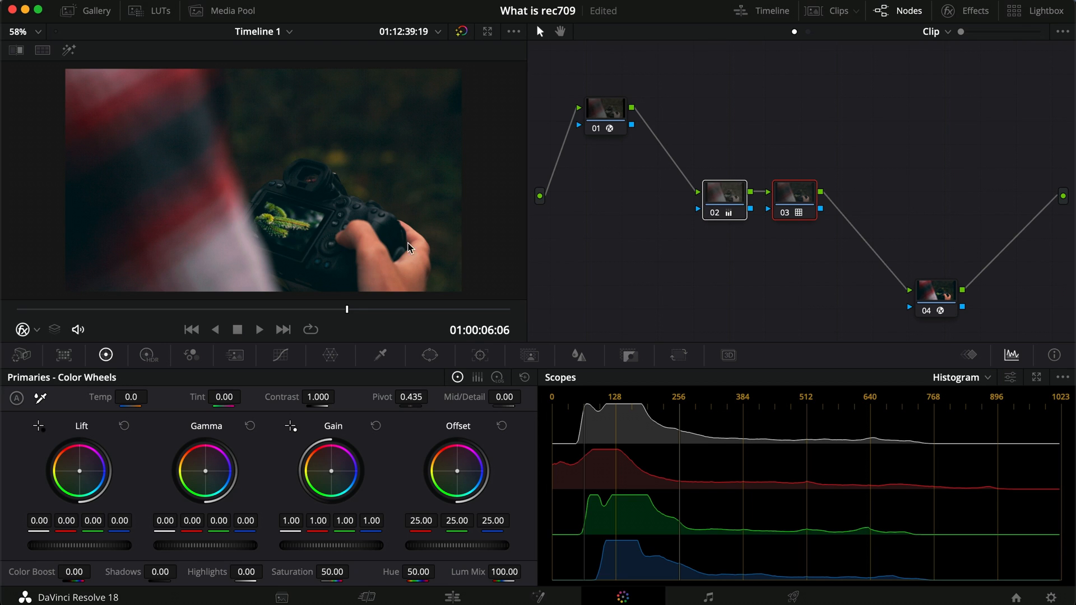
mouse_move(661, 194)
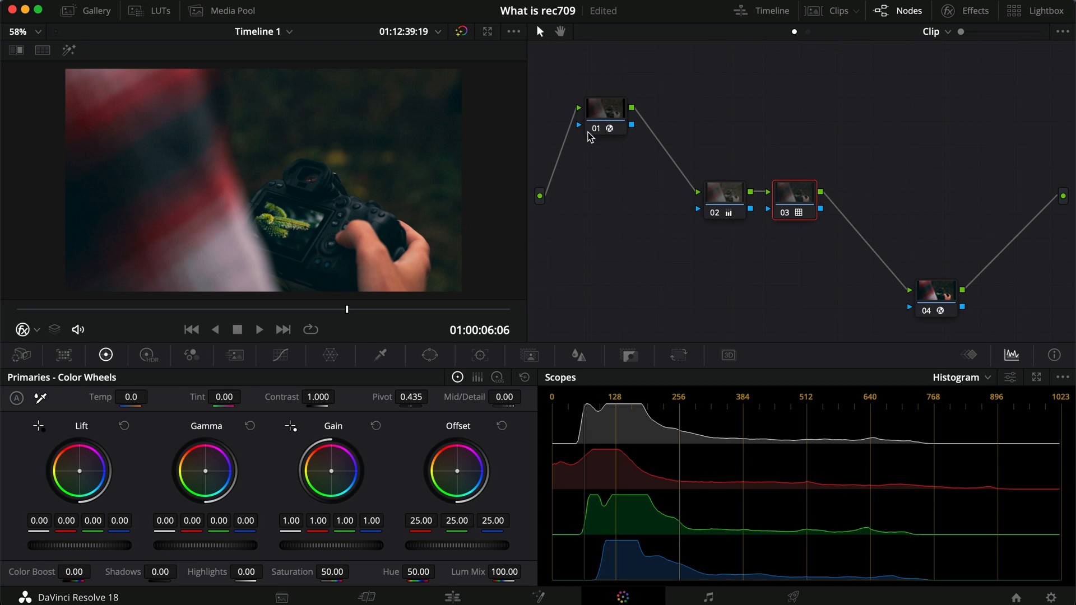
mouse_move(835, 291)
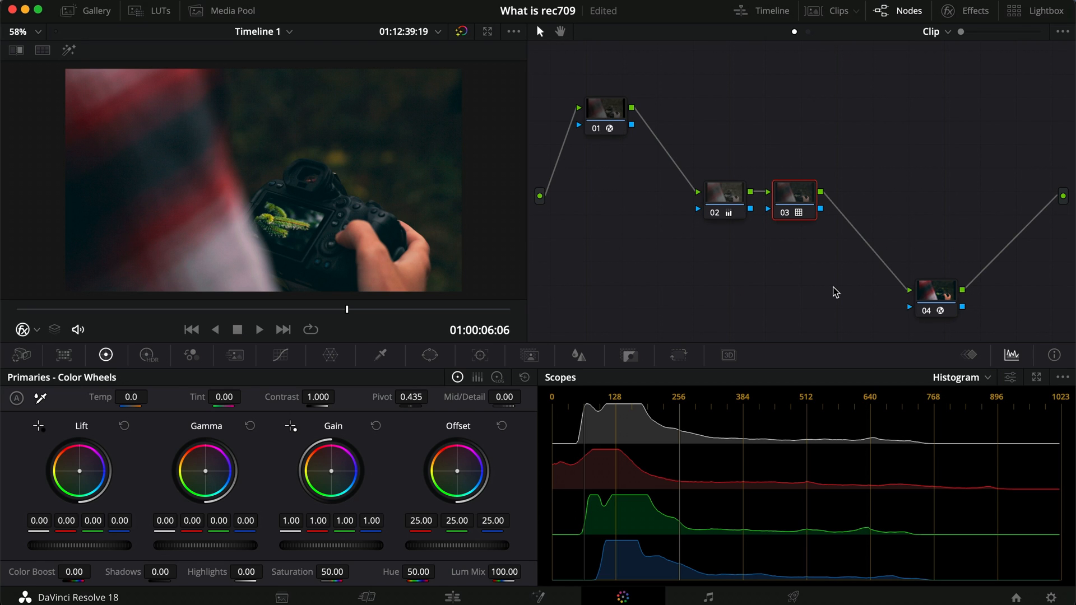
mouse_move(705, 210)
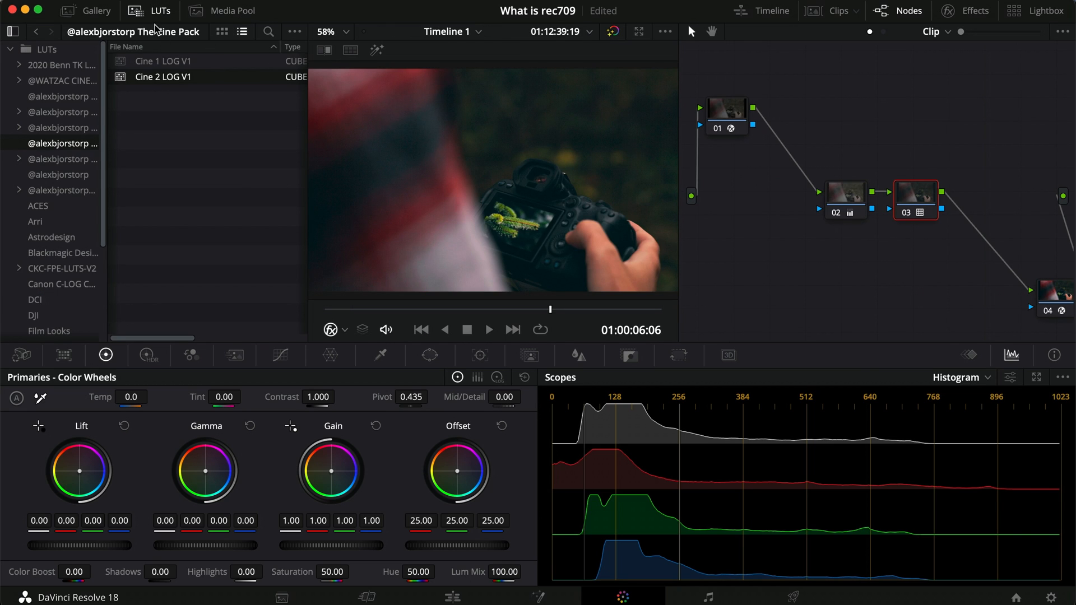
- Disable and re-enable the input and output CST nodes with Ctrl+D to compare the grade
click(161, 10)
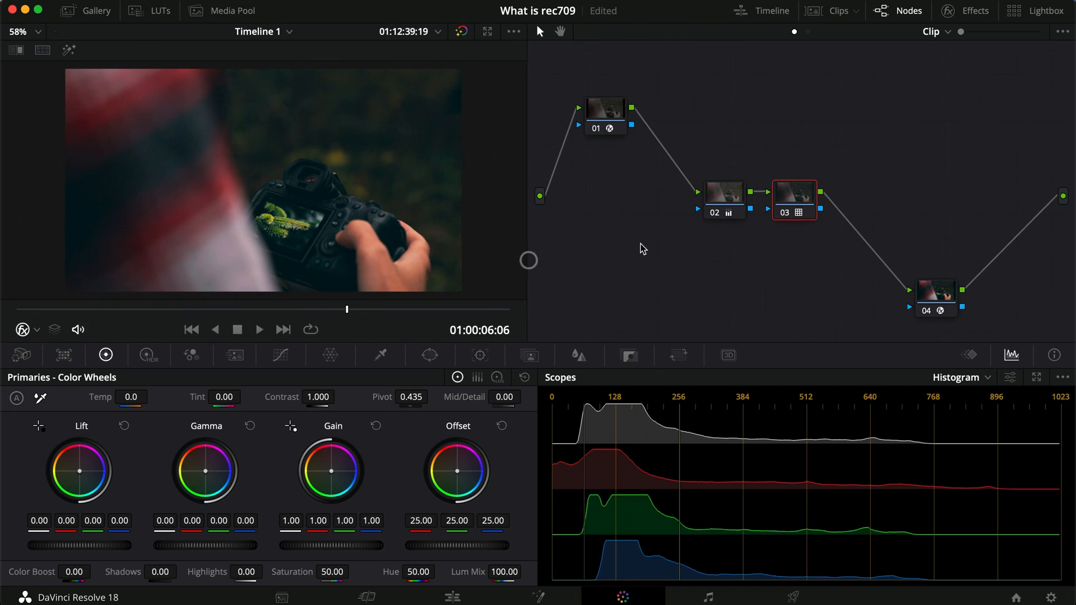
mouse_move(595, 116)
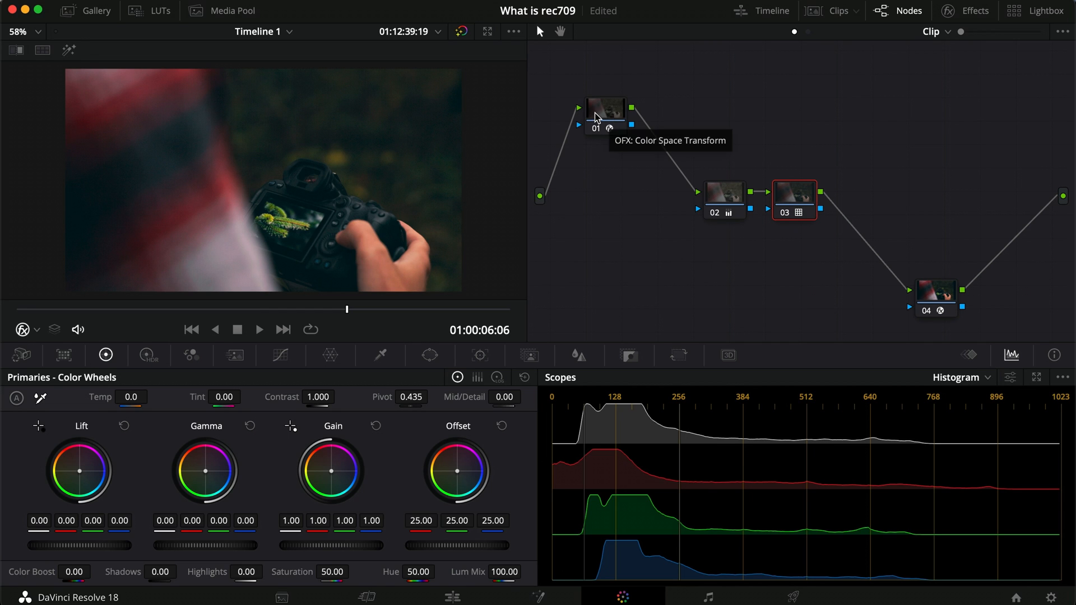
click(604, 113)
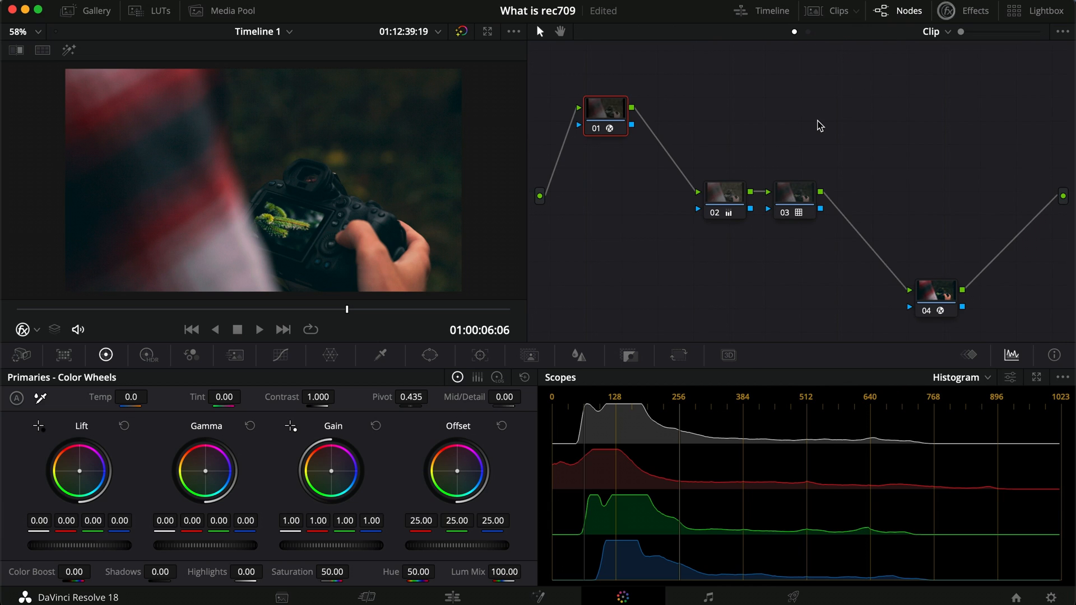
mouse_move(763, 292)
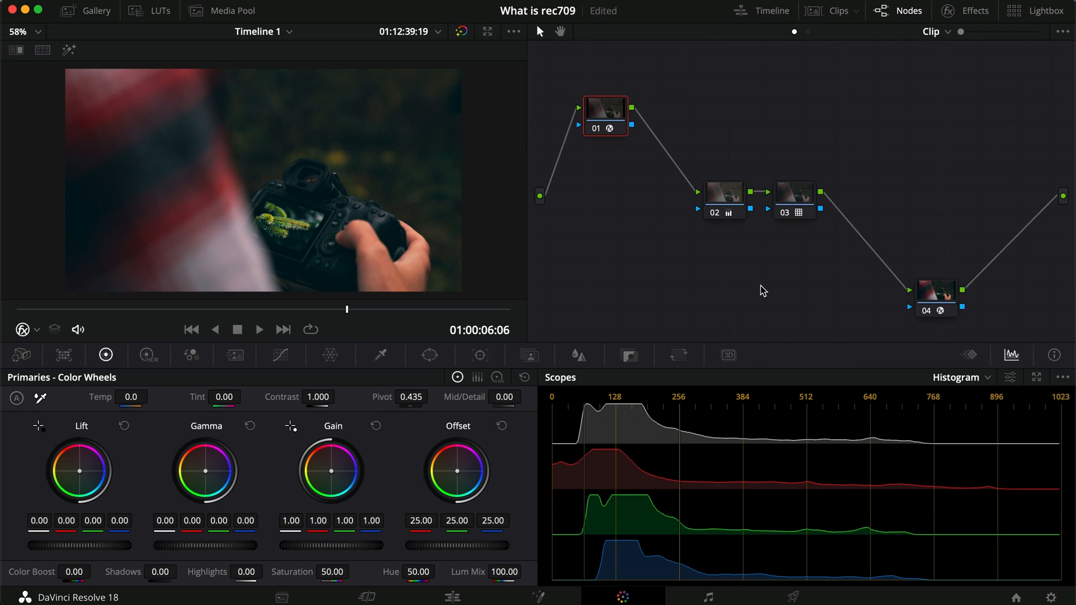
click(935, 297)
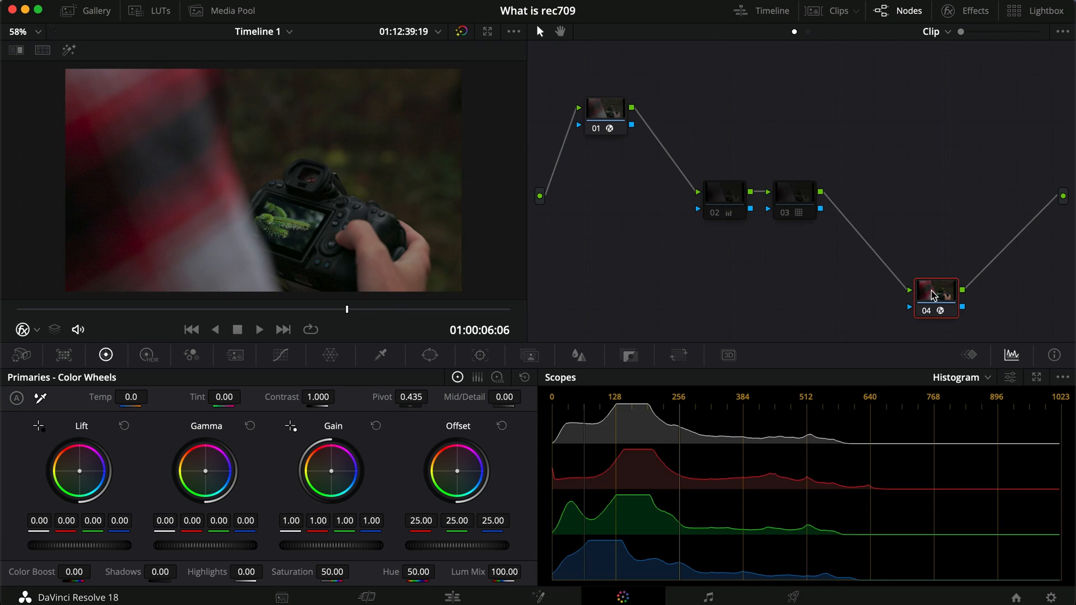
key(cmd+d)
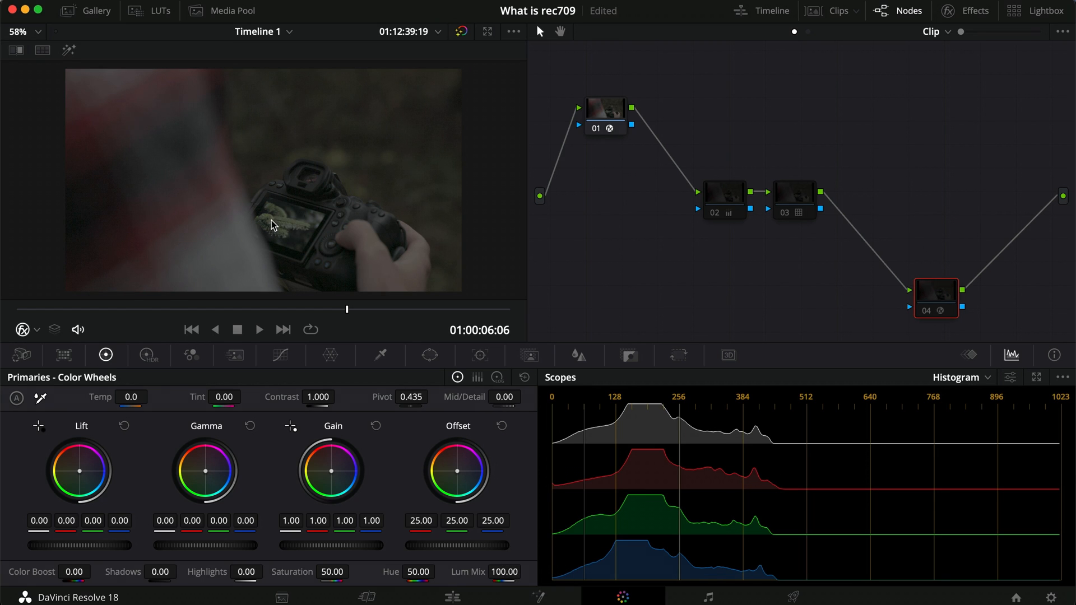
key(cmd+d)
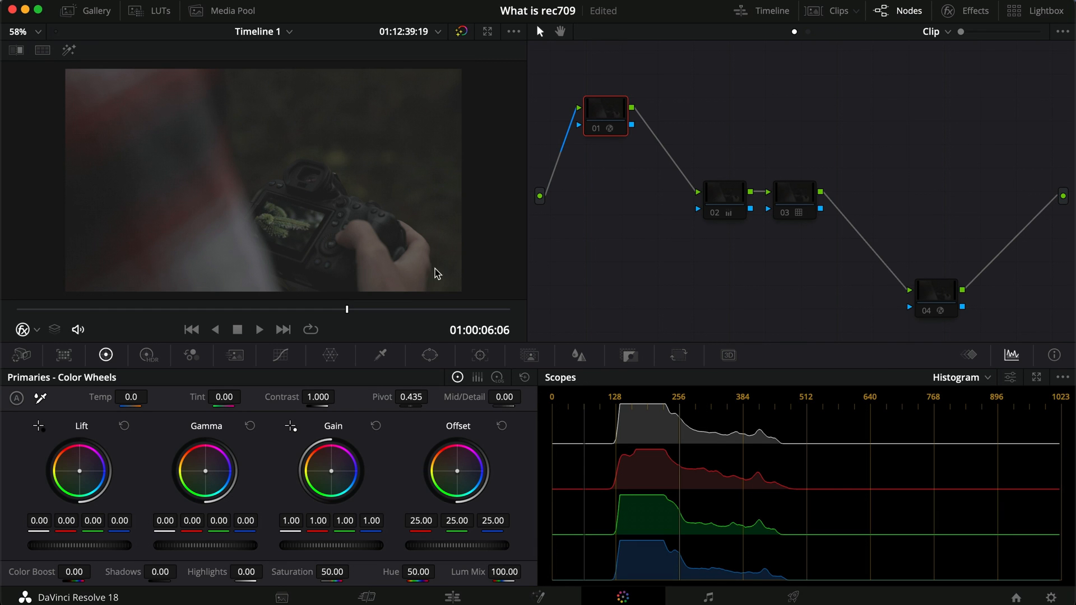
key(cmd+d)
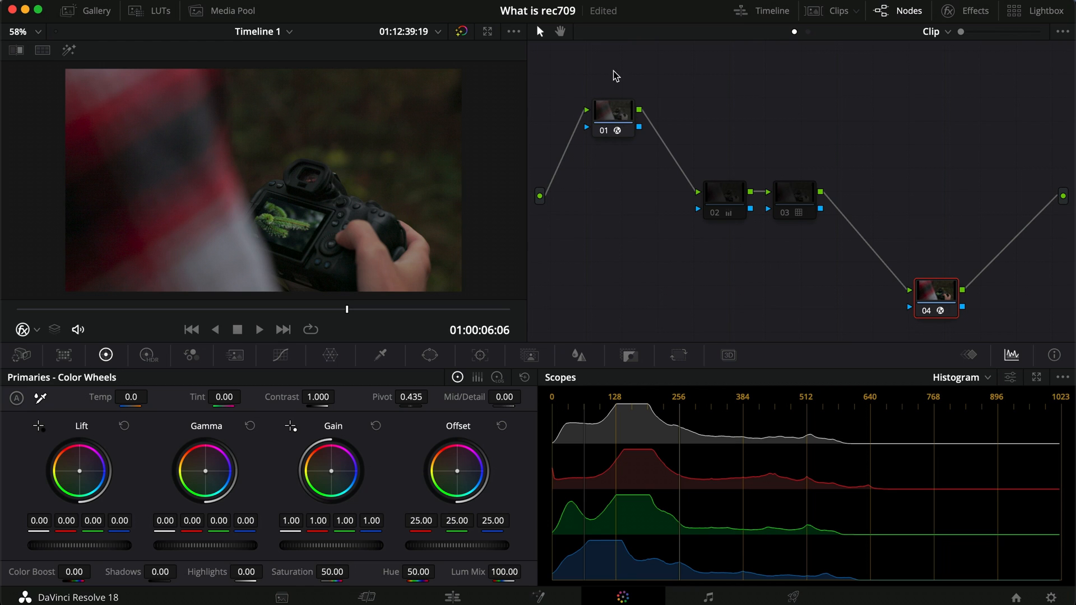
mouse_move(783, 207)
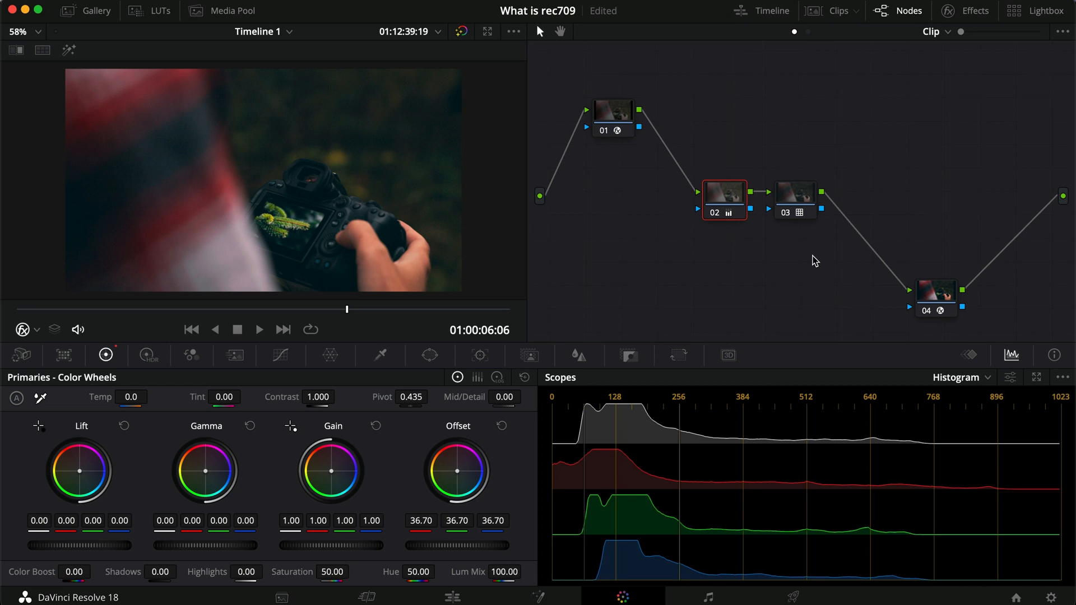
click(794, 201)
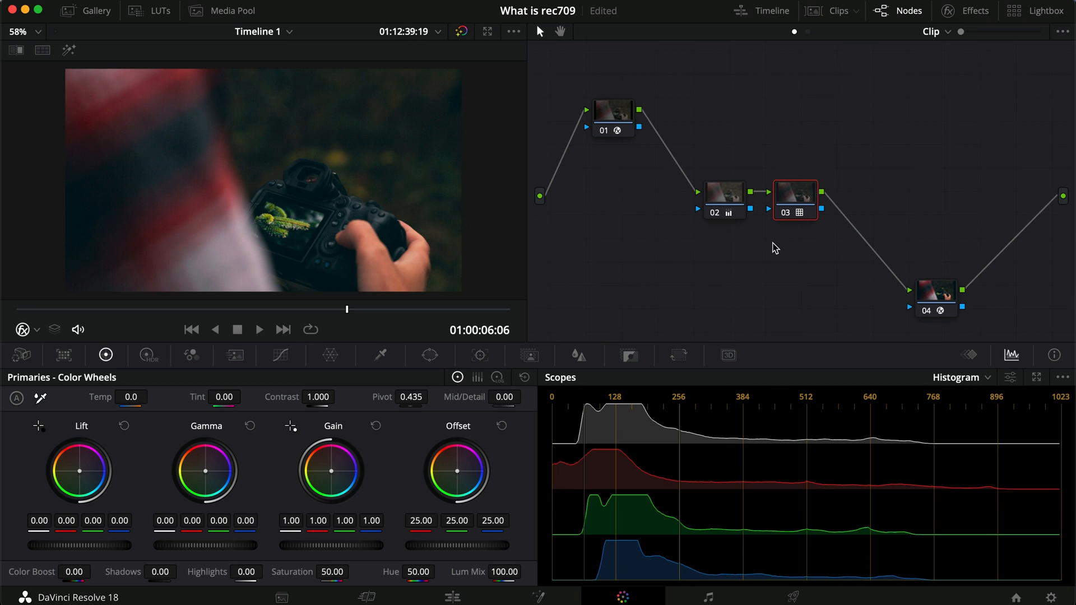
mouse_move(762, 288)
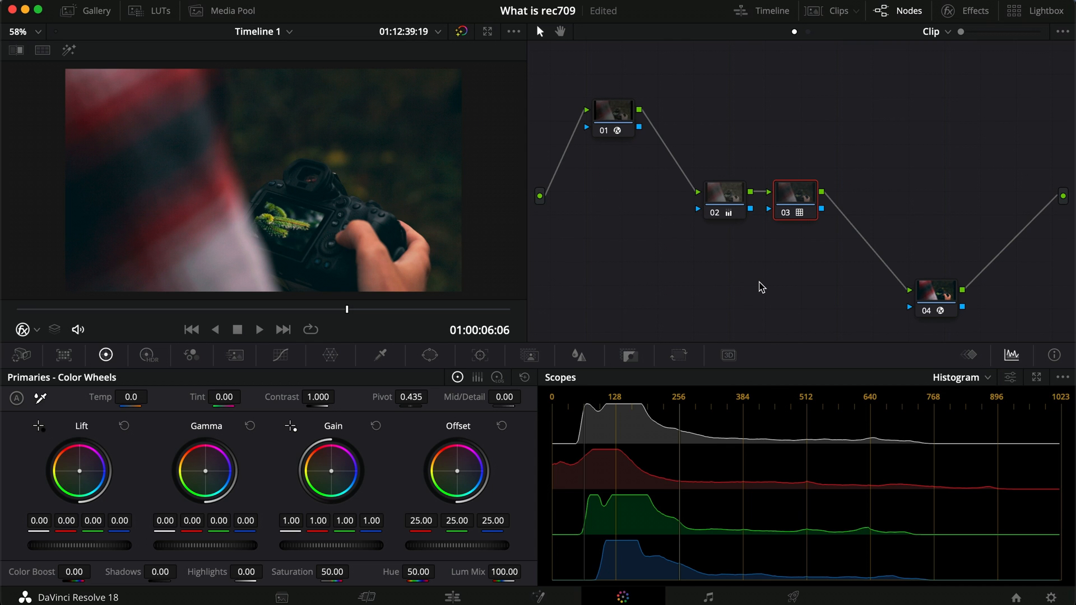